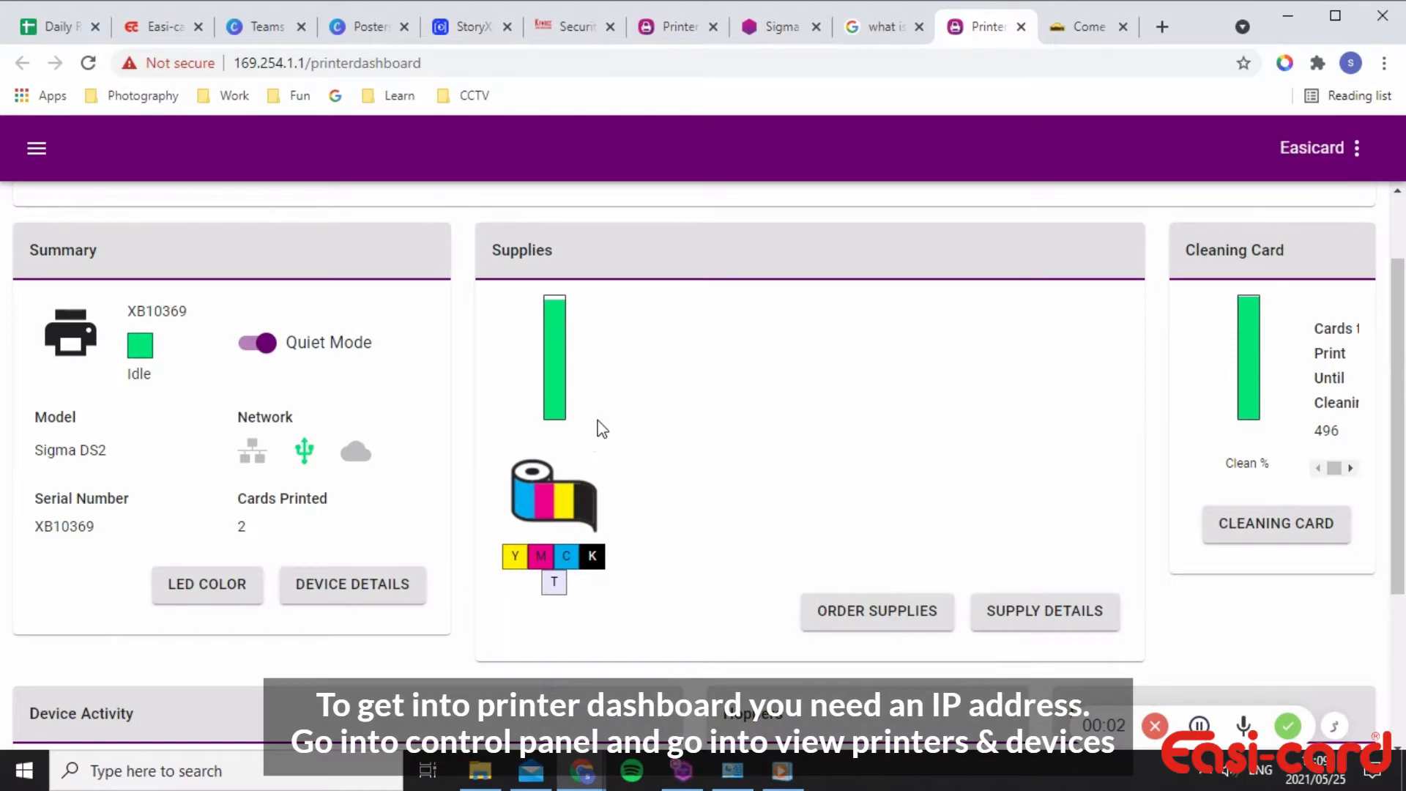
Open the XPS Card Printer's properties, then log in to the dashboard as the new admin.
click(732, 770)
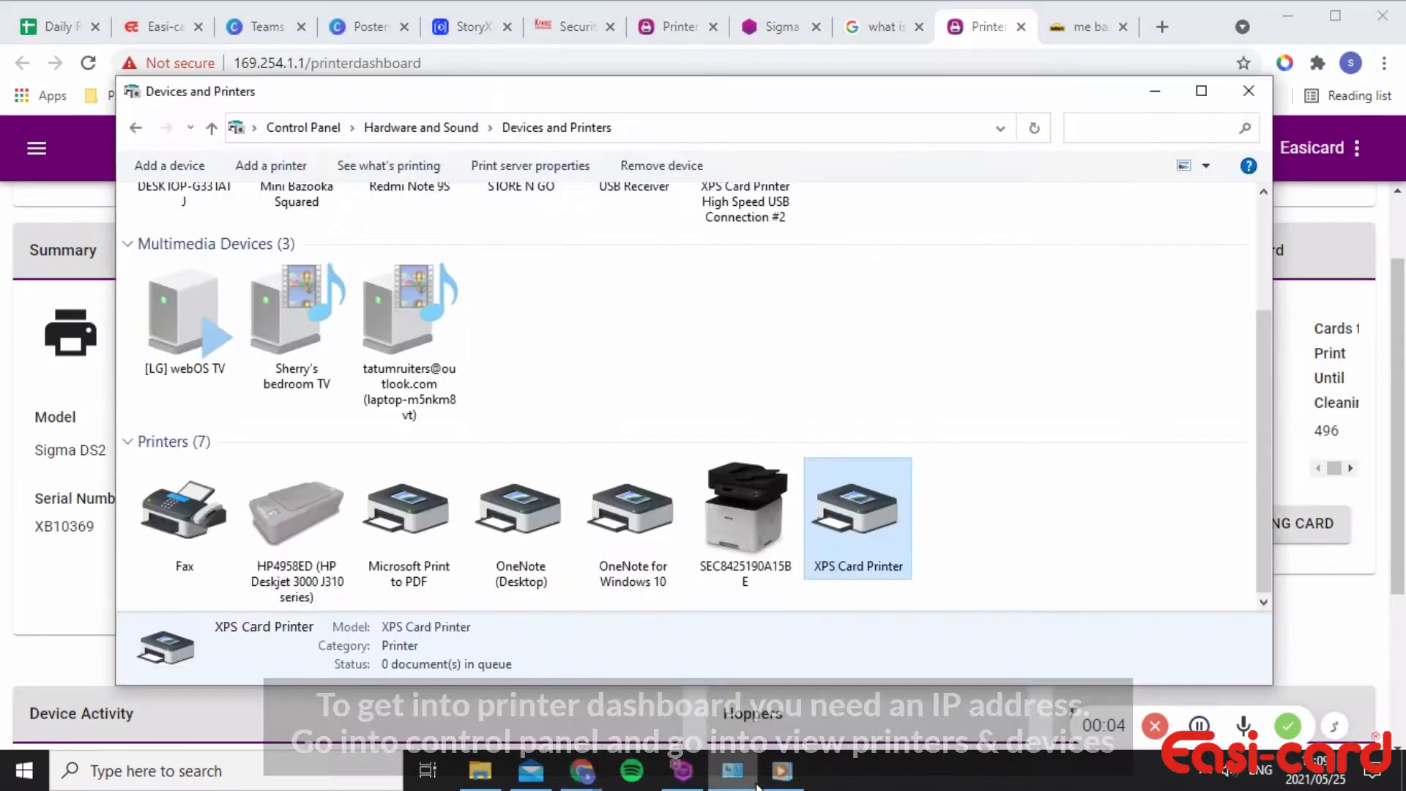
right_click(856, 507)
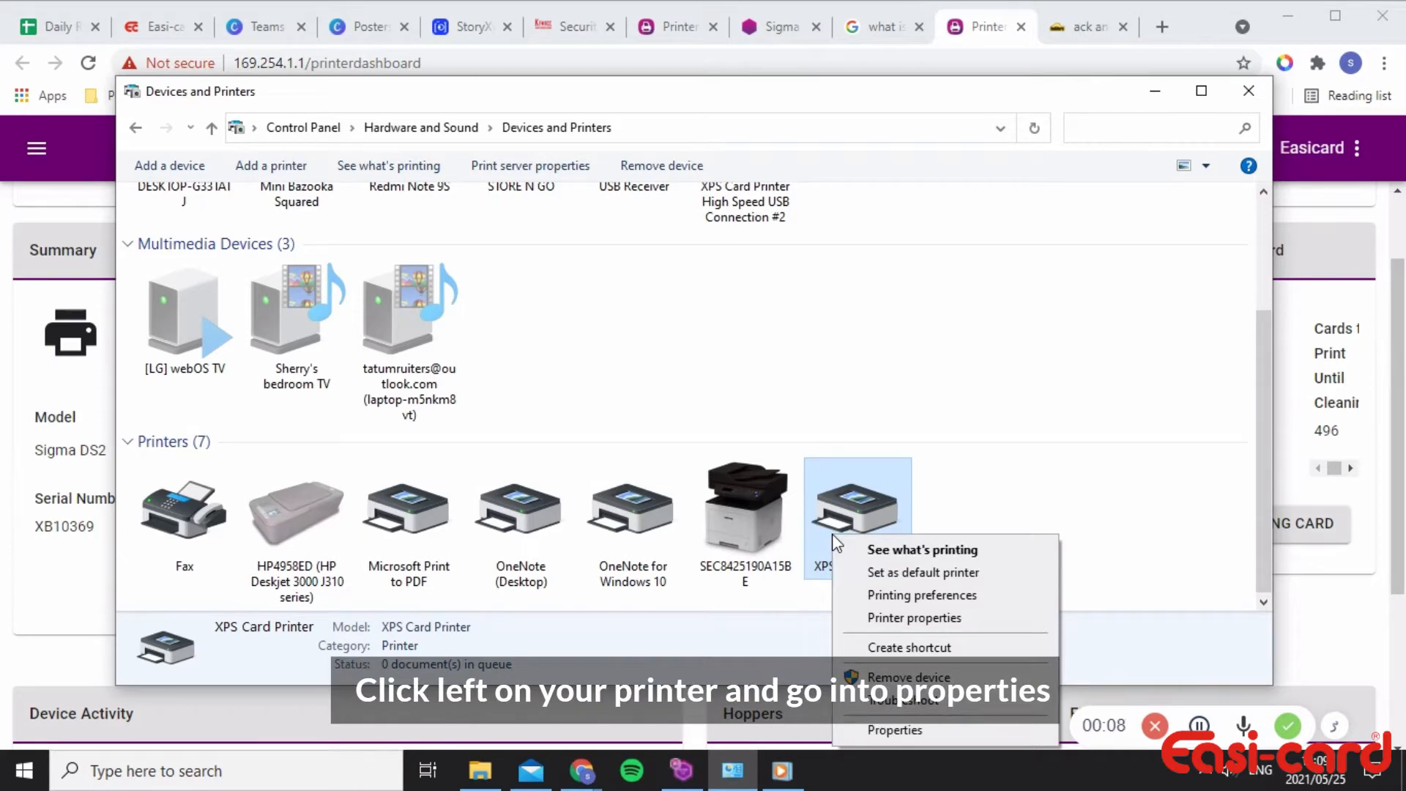
click(913, 616)
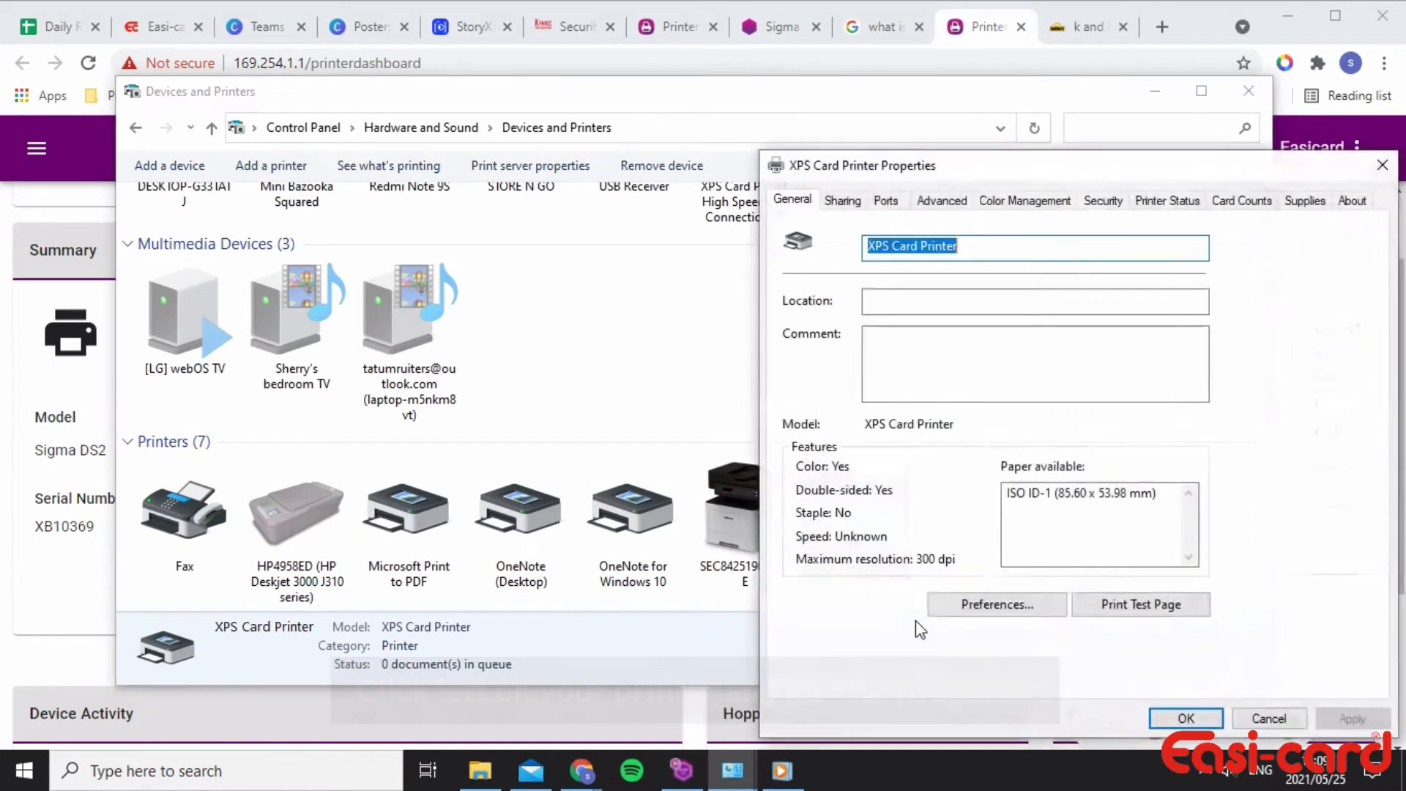
click(1166, 200)
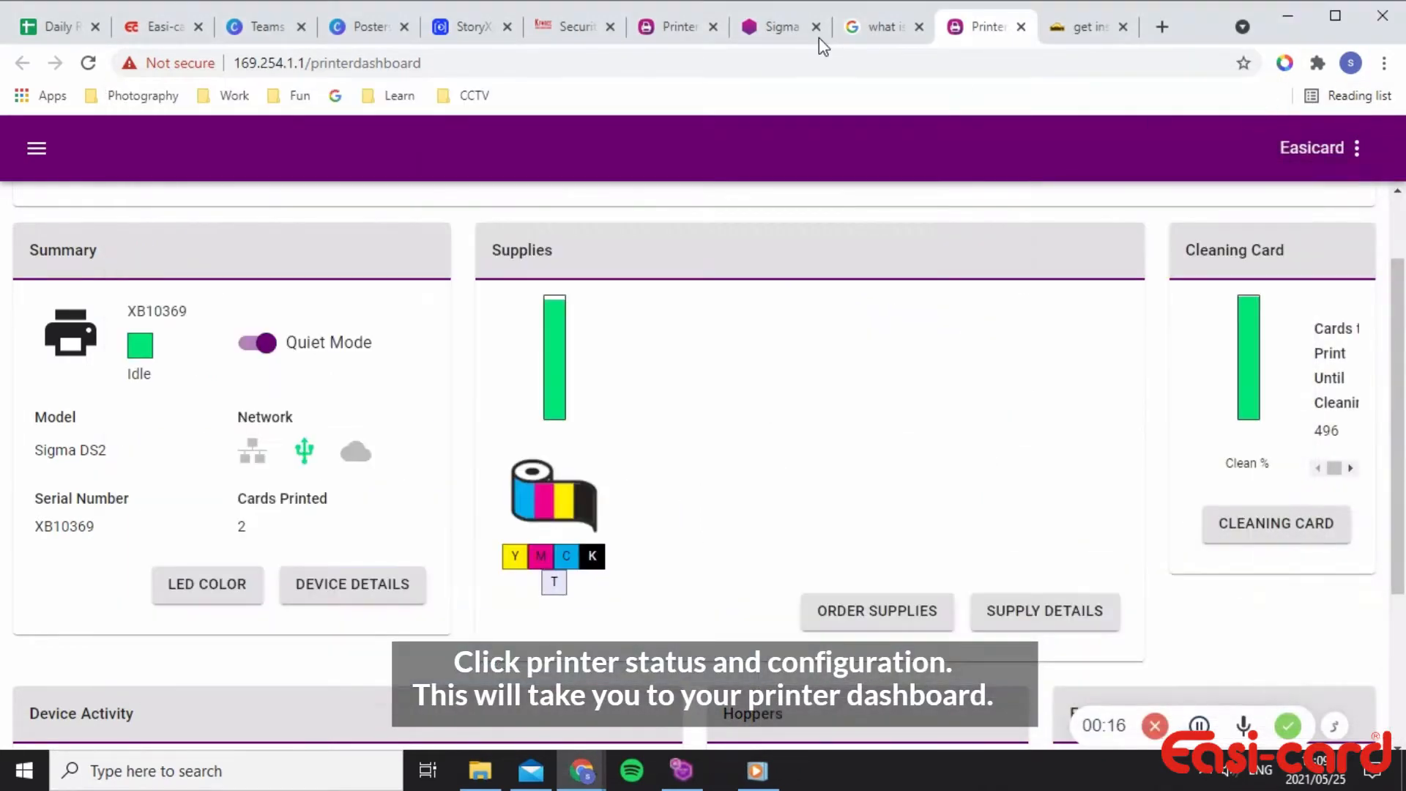
click(676, 26)
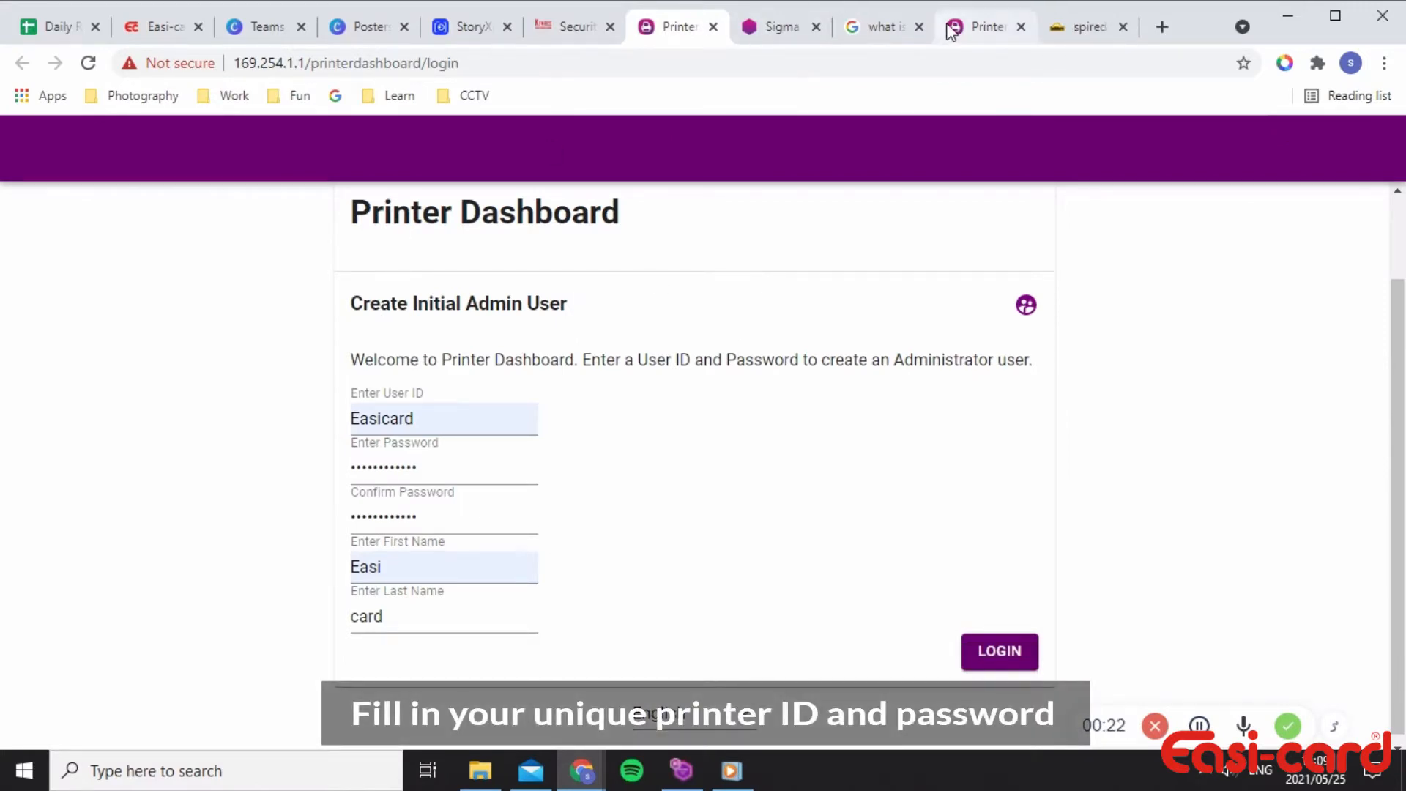
click(998, 650)
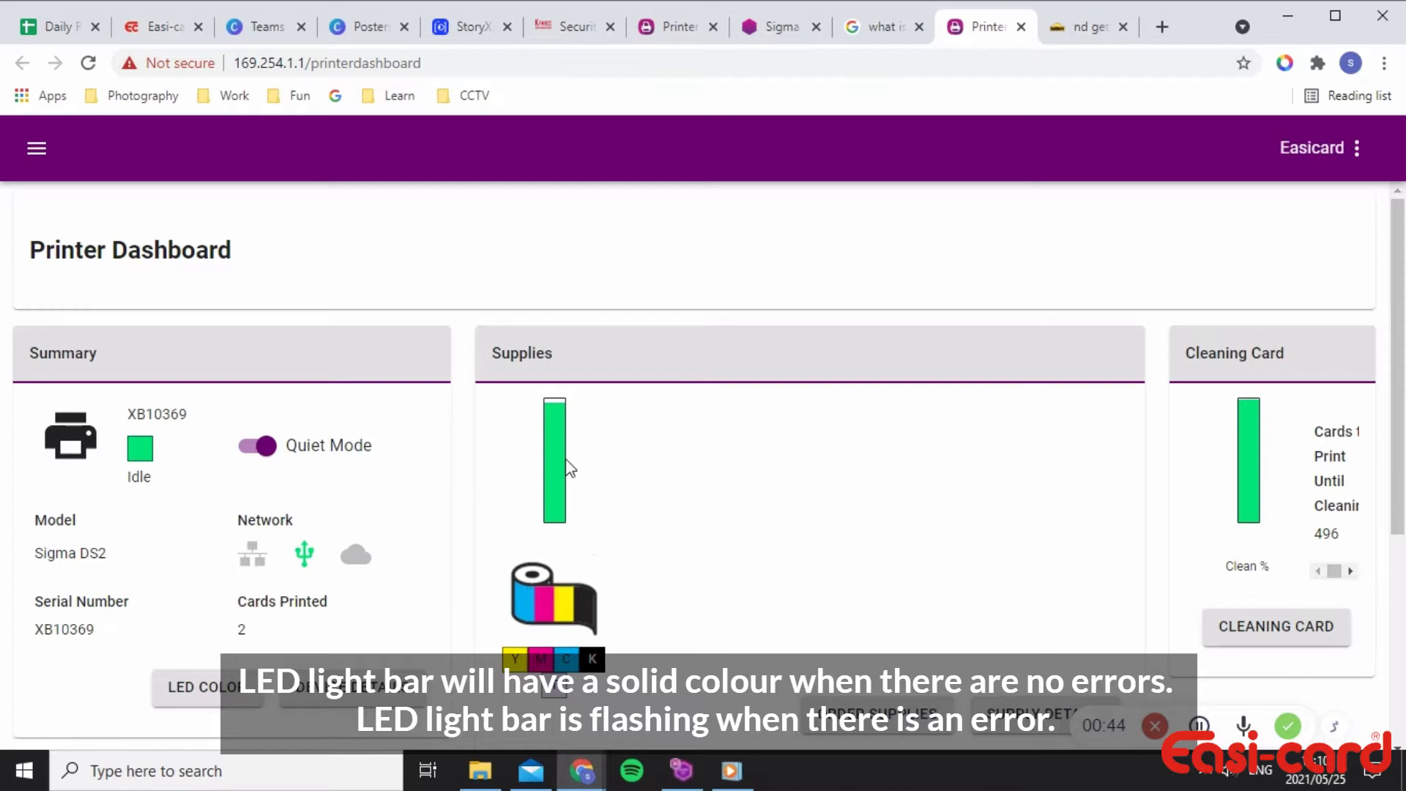
mouse_move(650, 528)
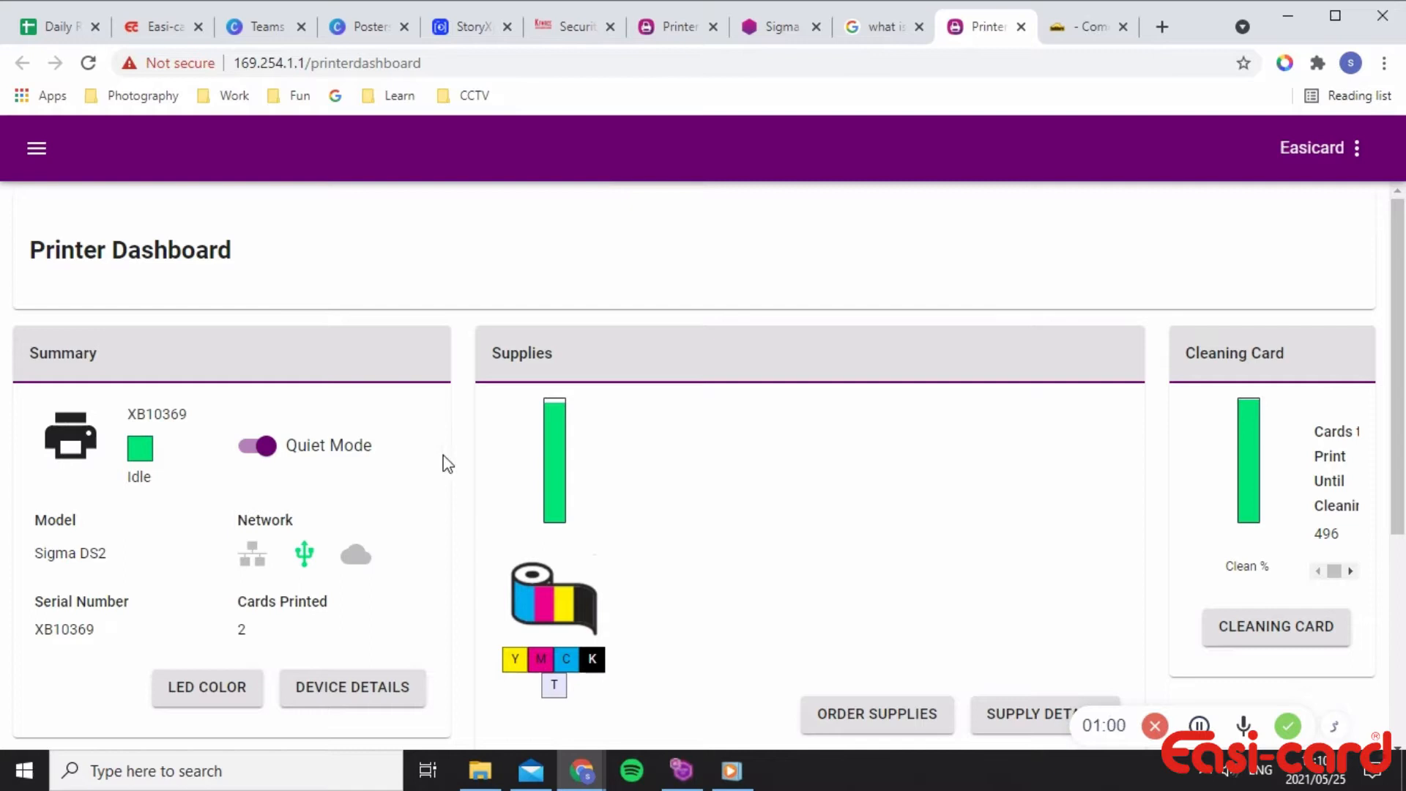
Navigate through the menu's Configuration section to the Settings page.
click(35, 148)
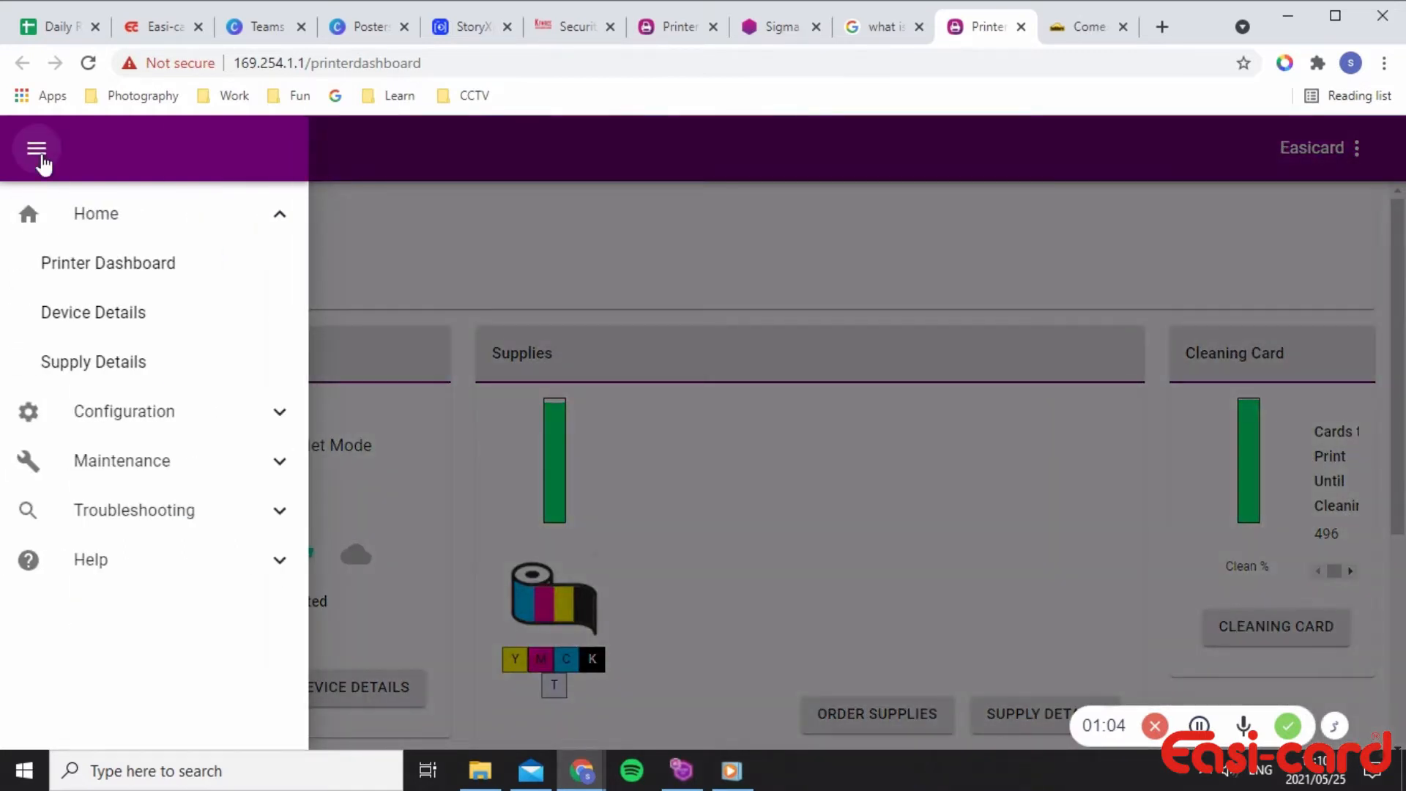
click(124, 411)
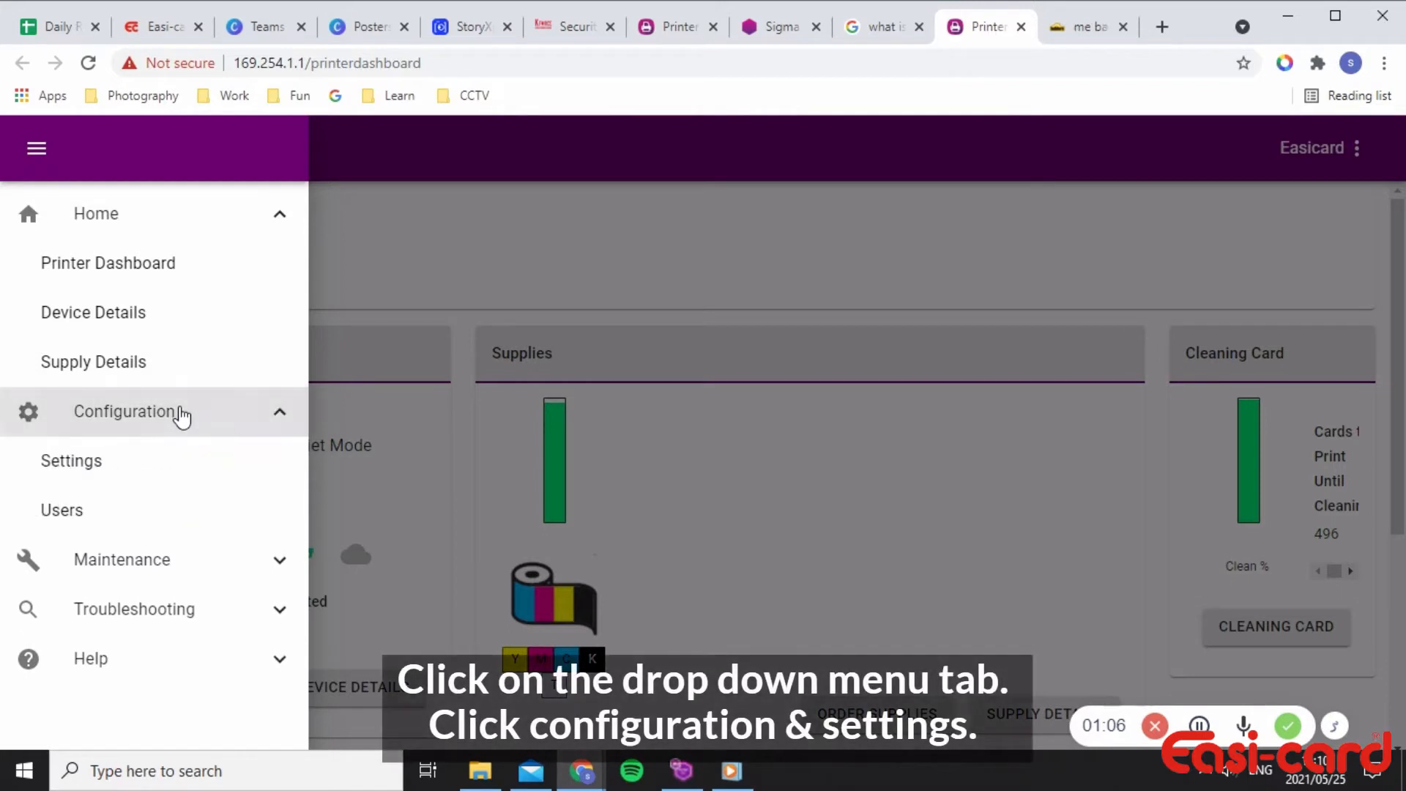
click(71, 460)
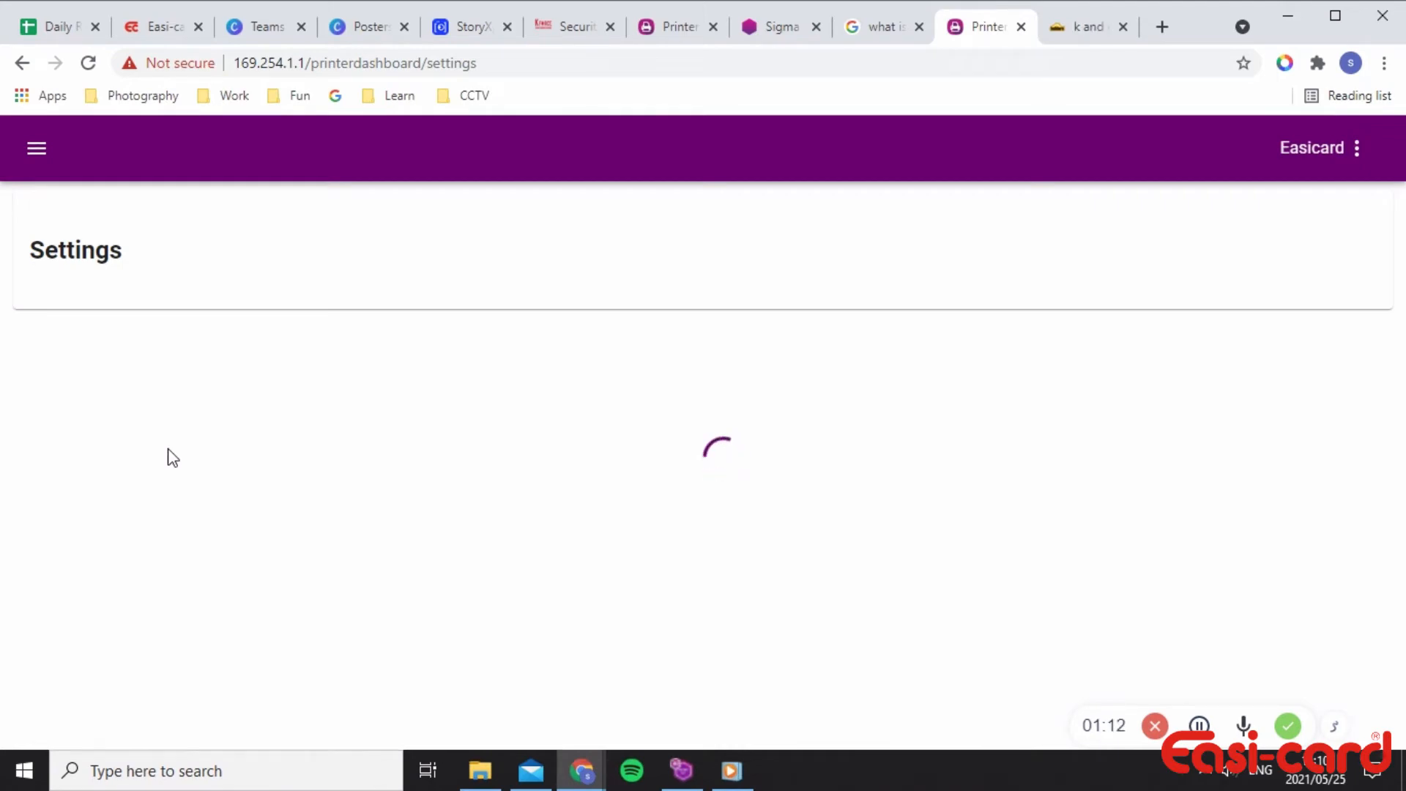
mouse_move(1031, 364)
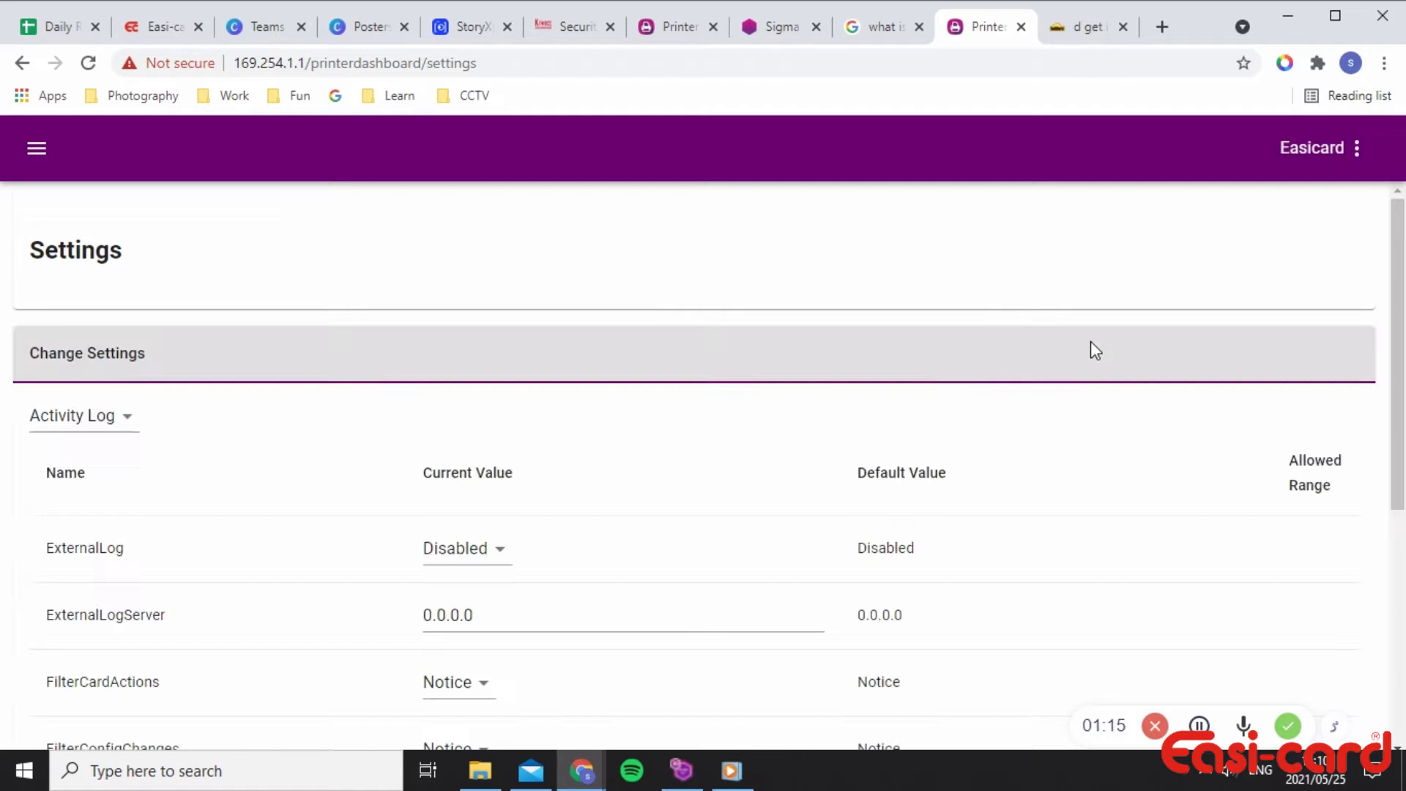
mouse_move(976, 411)
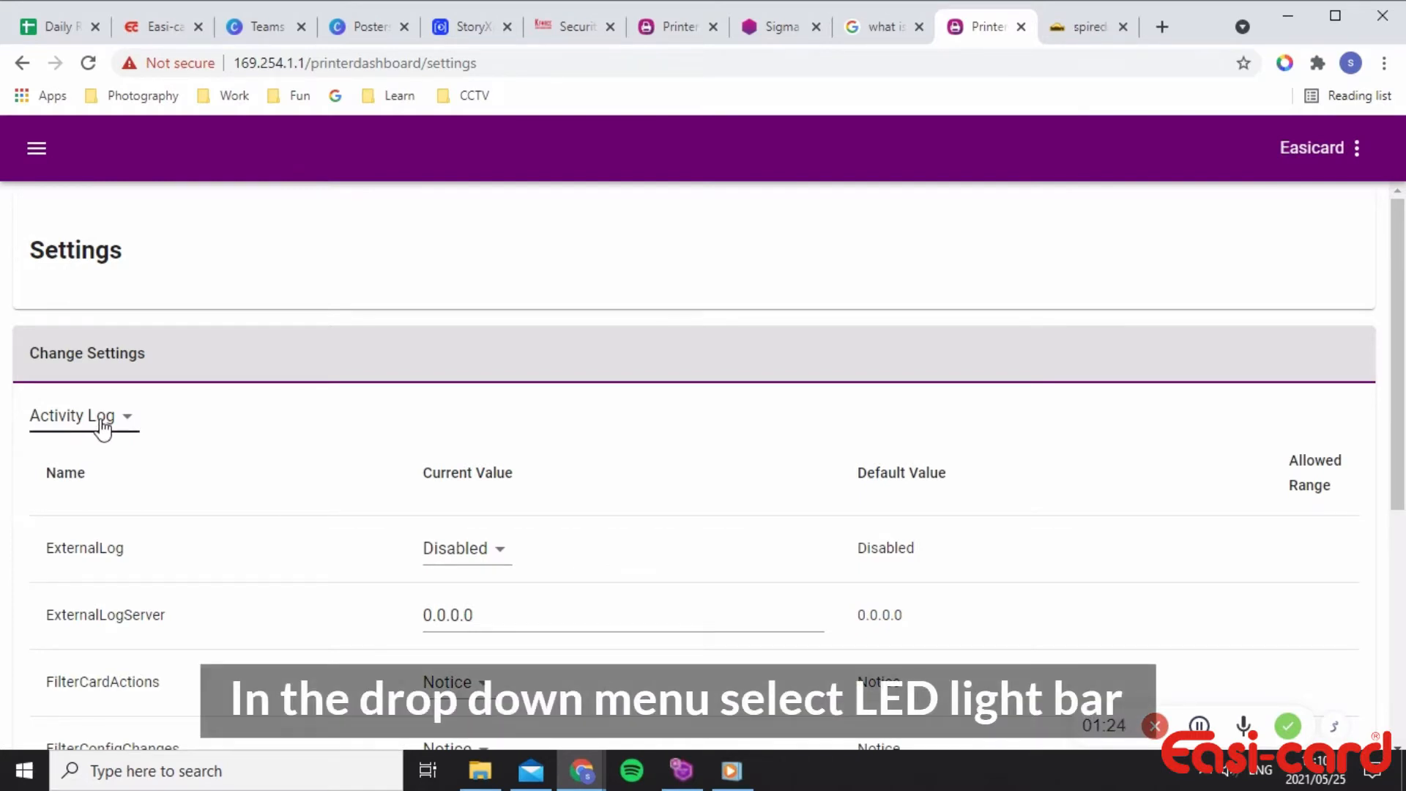
Select the LED Light Bar settings category and scroll down to view its intensity values.
click(80, 415)
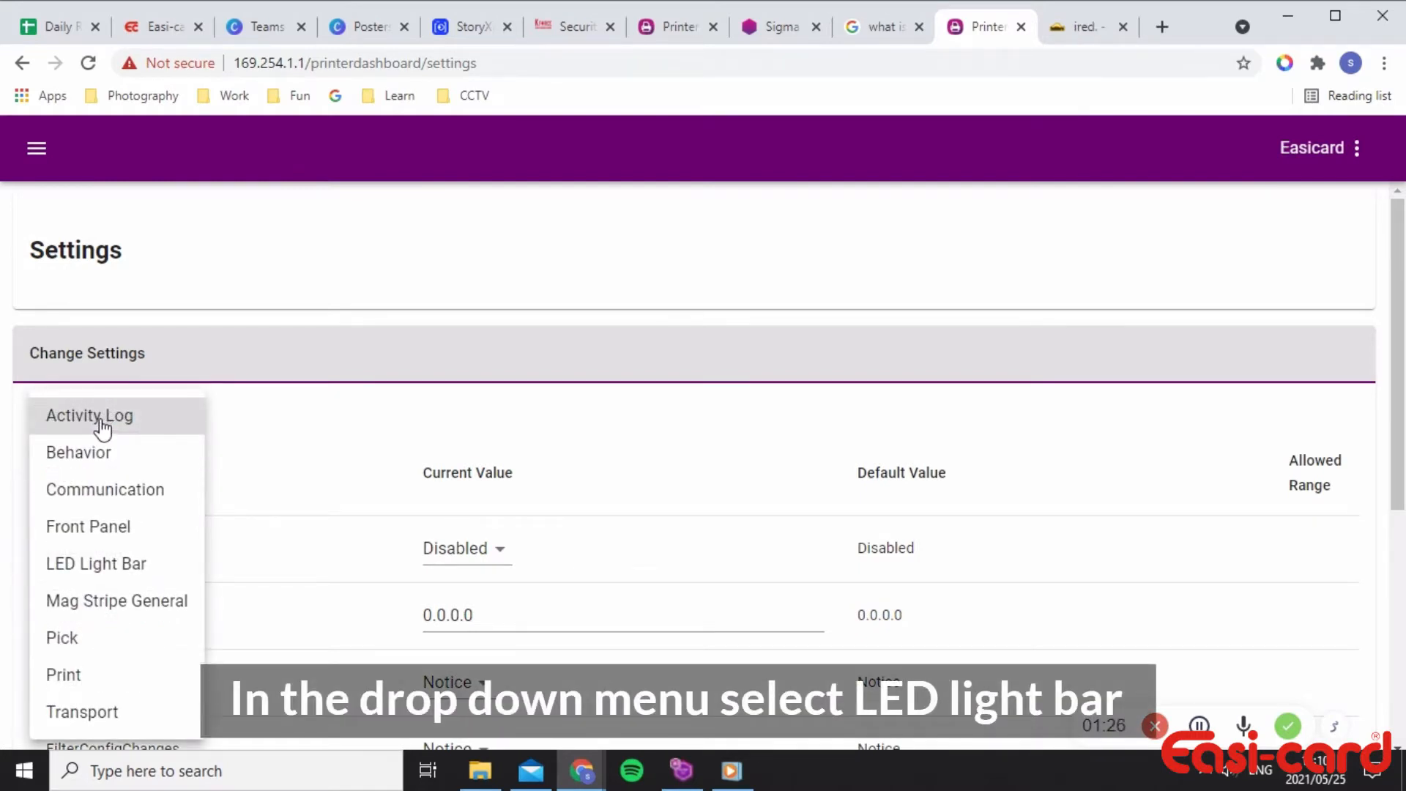
click(96, 563)
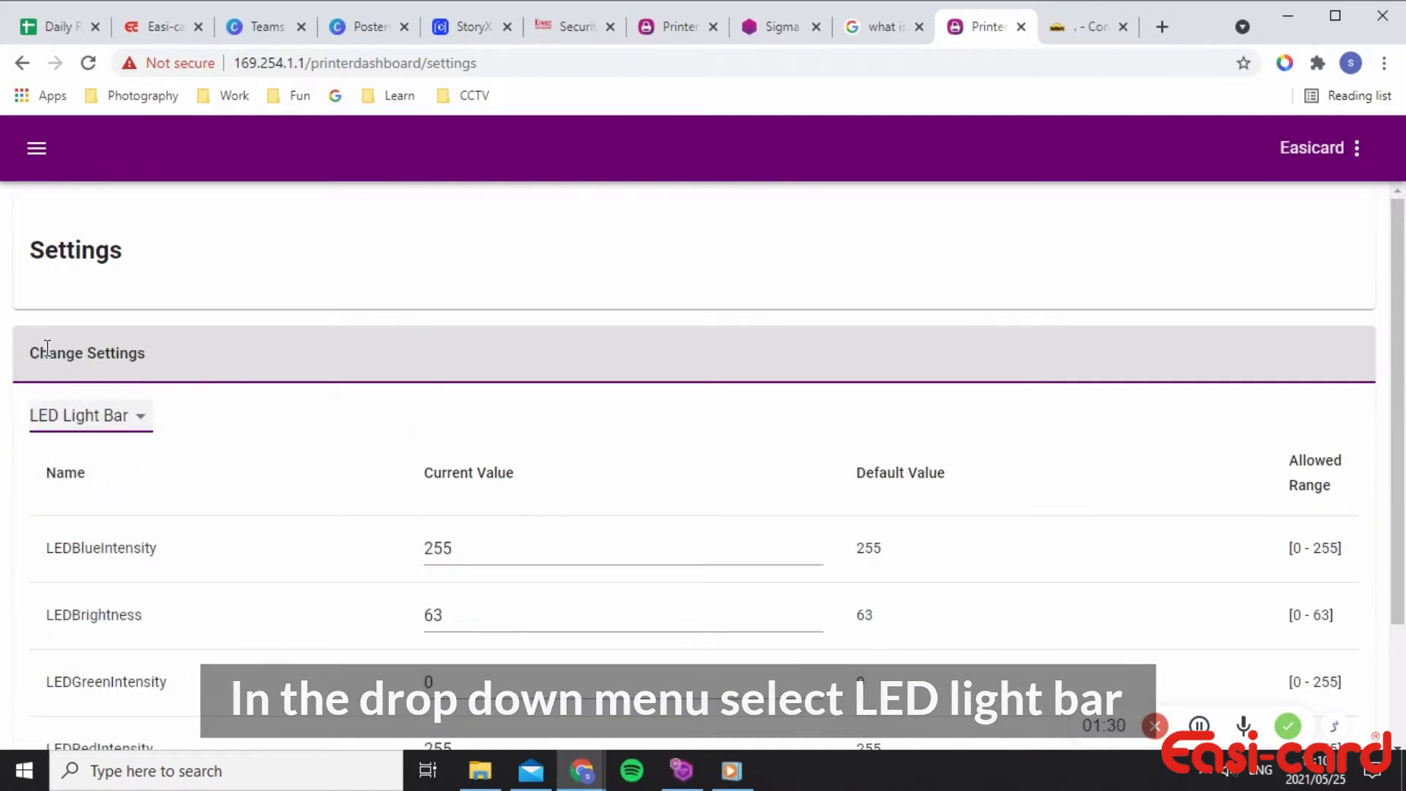
scroll(down, 3)
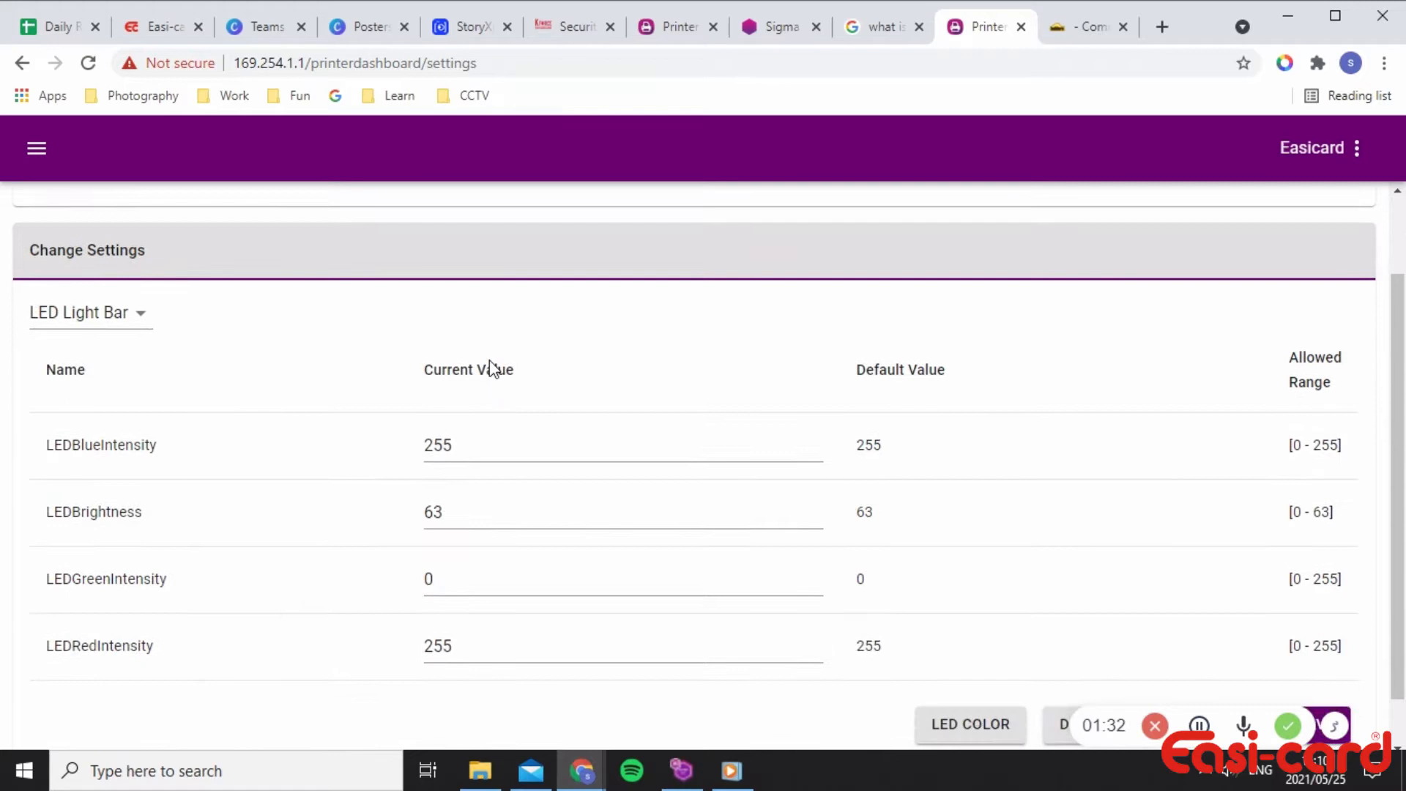
scroll(down, 3)
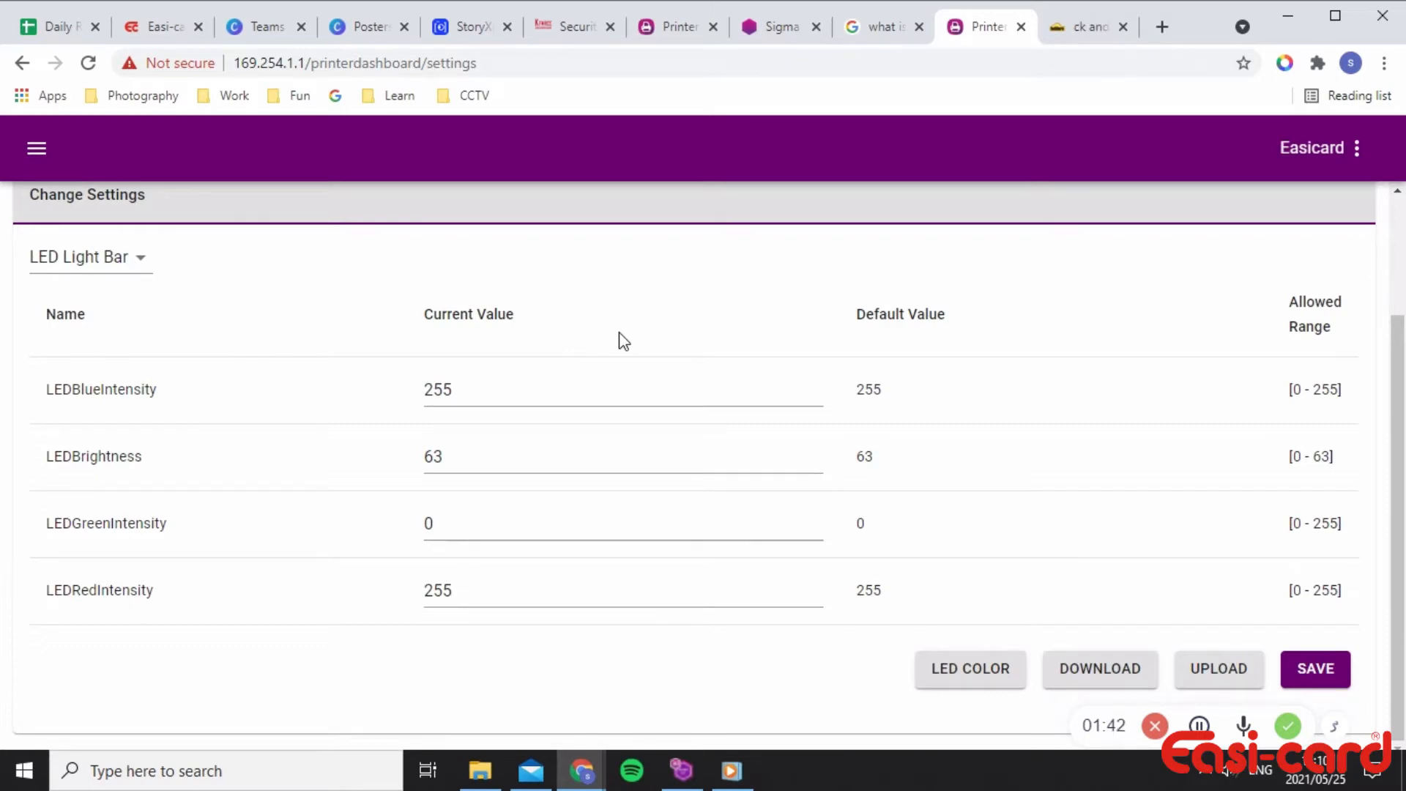
mouse_move(689, 493)
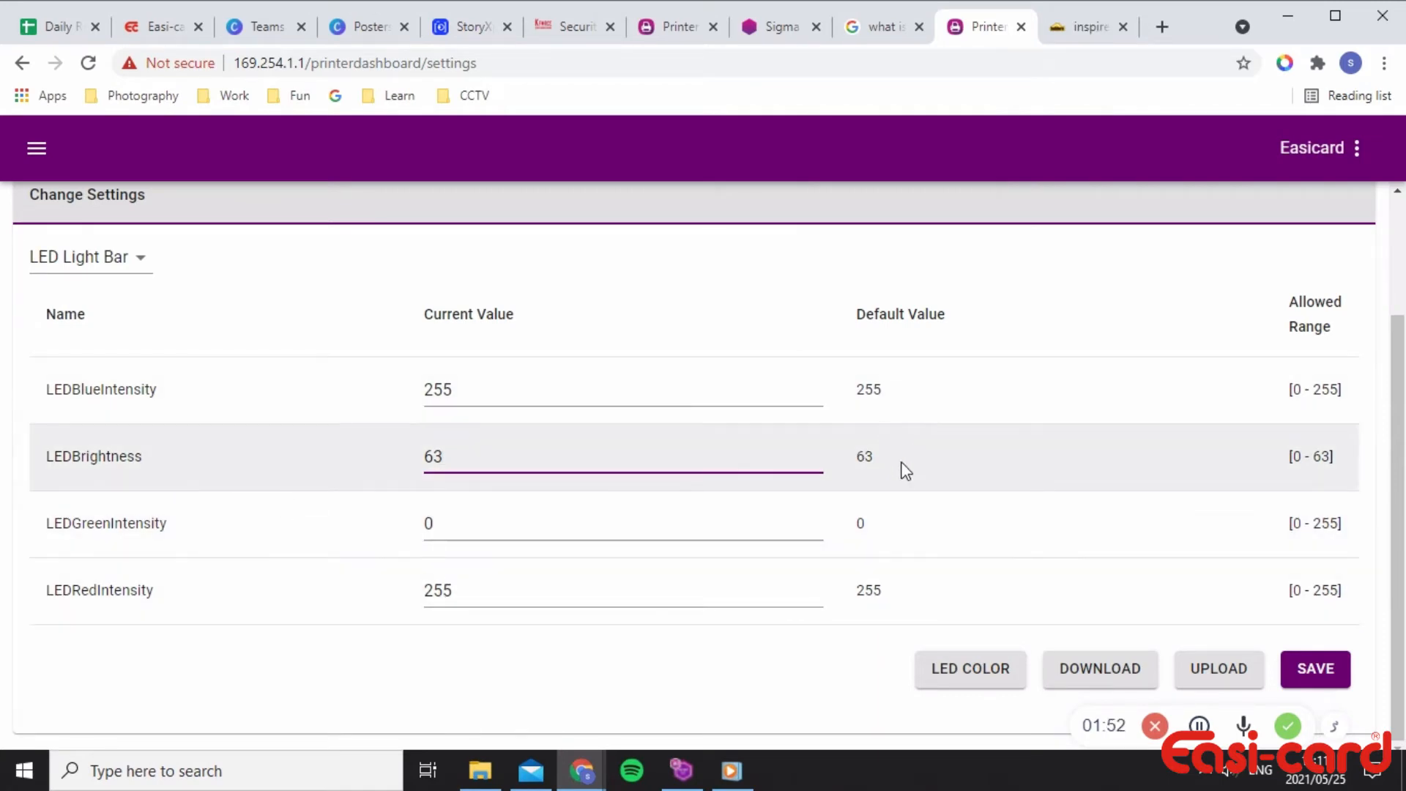
mouse_move(886, 604)
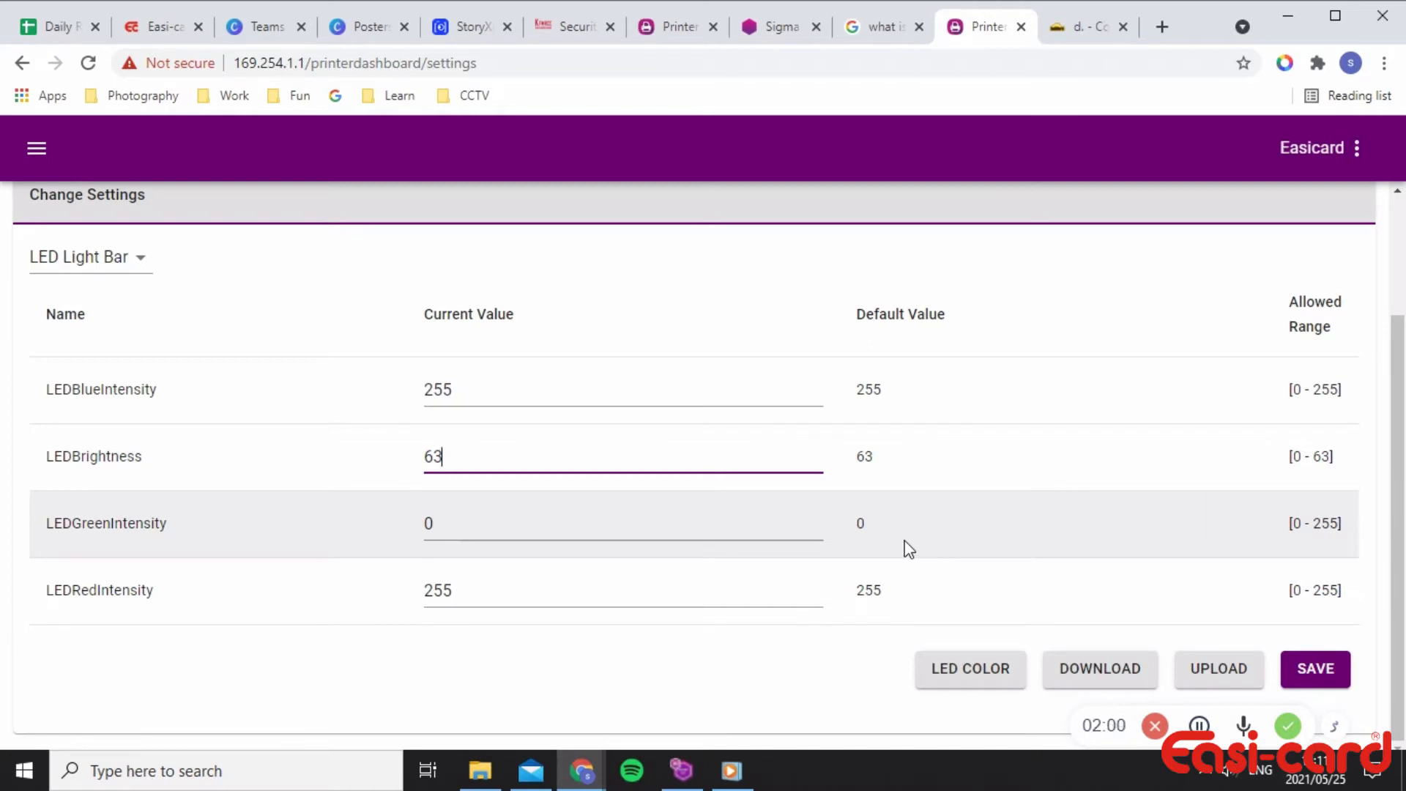
mouse_move(428, 418)
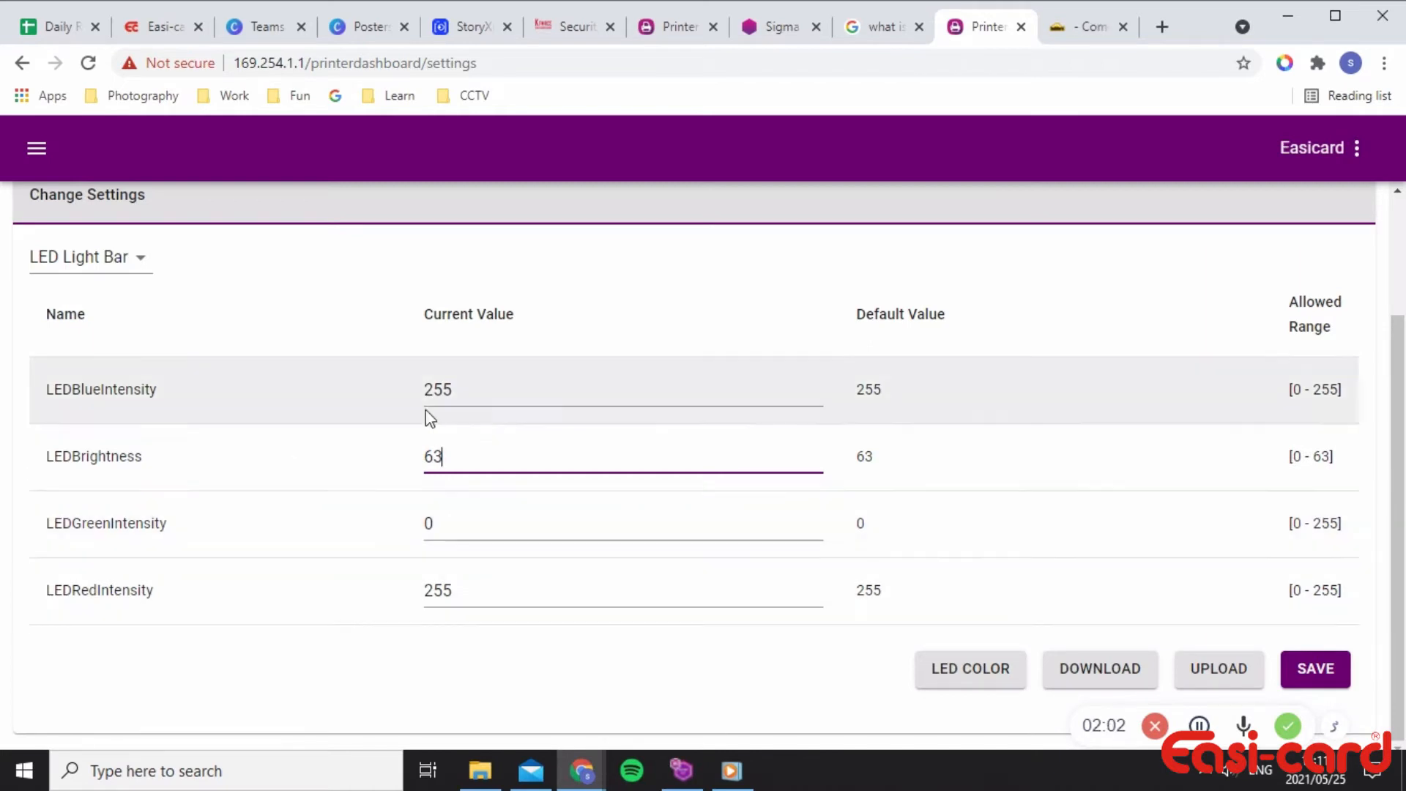
mouse_move(376, 491)
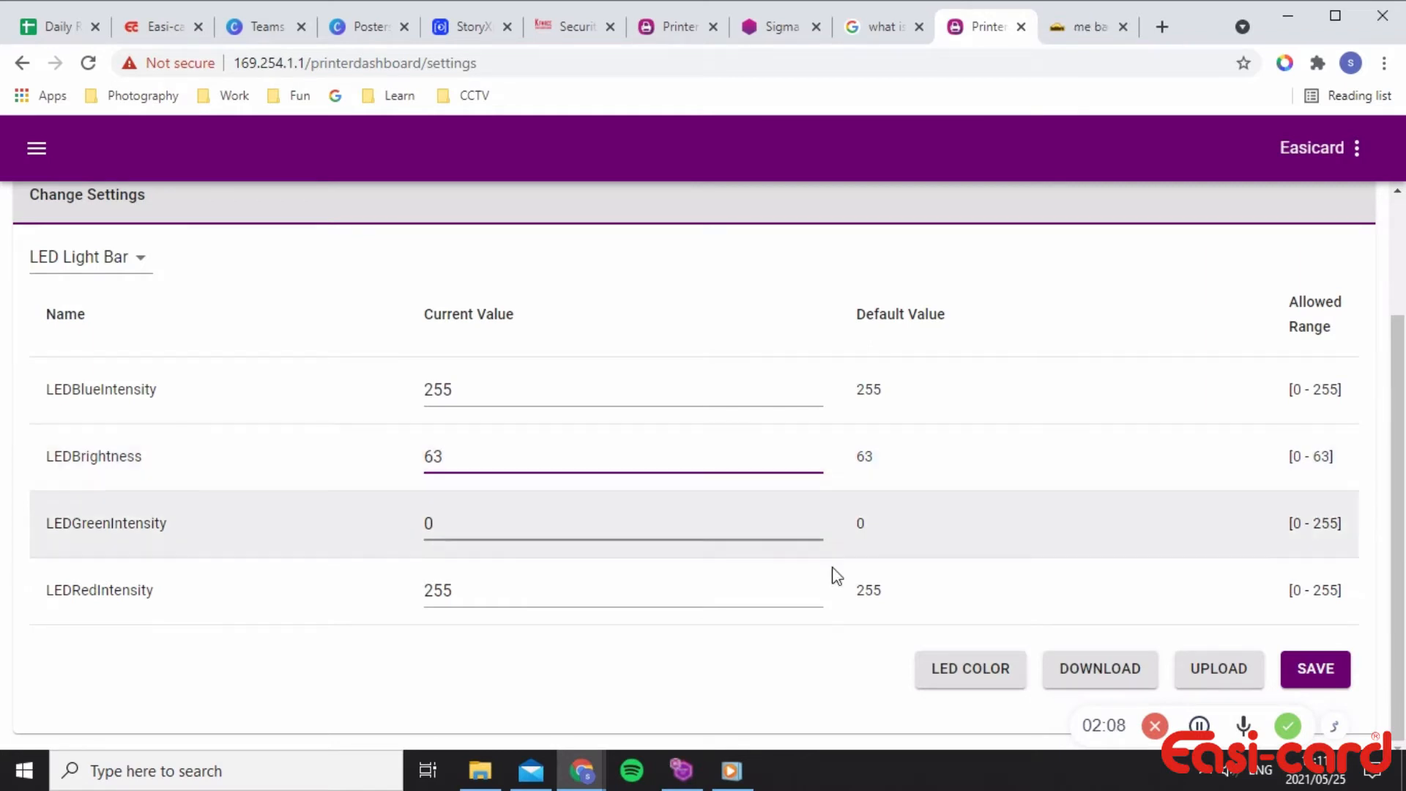
Open the LED Color picker dialog.
click(969, 667)
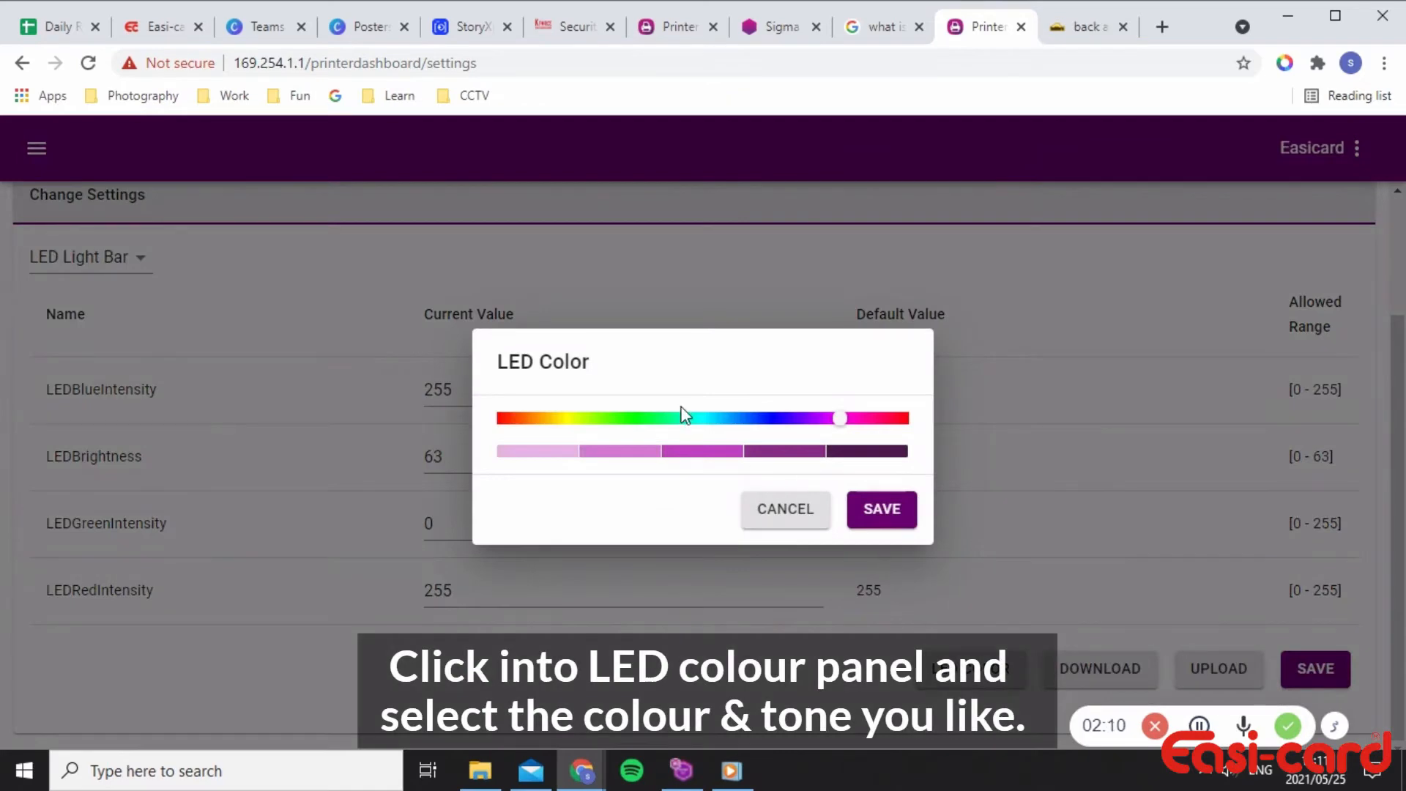
mouse_move(852, 439)
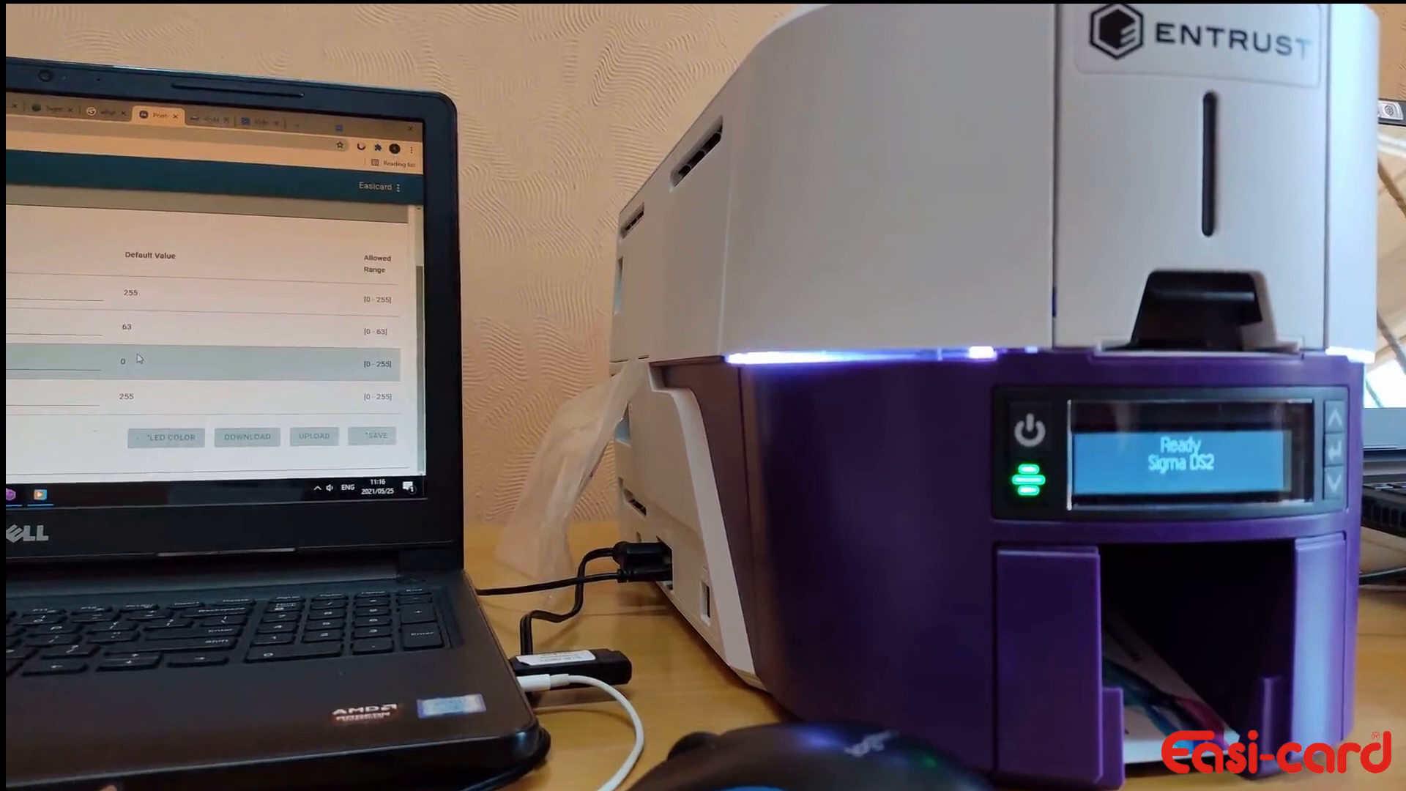
click(373, 435)
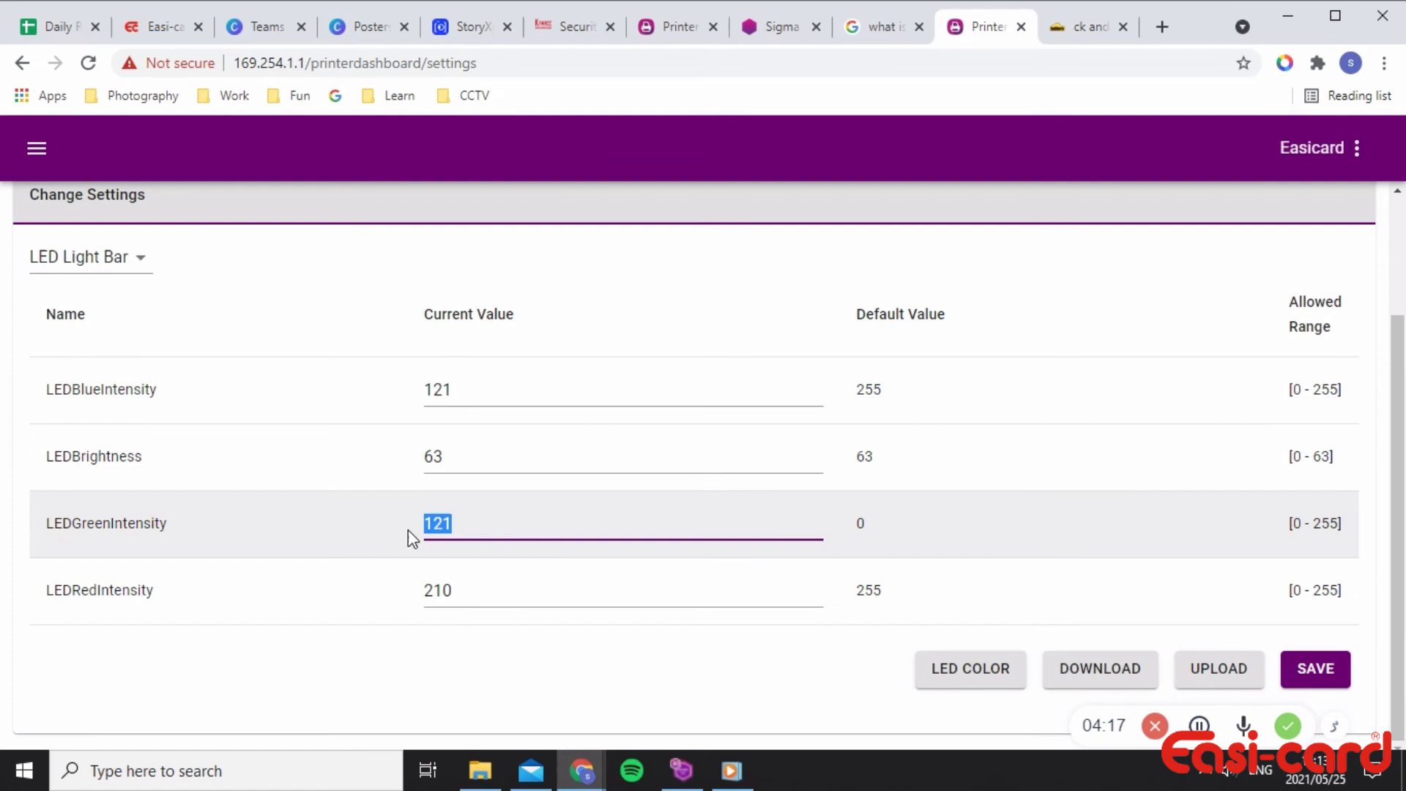
mouse_move(1011, 612)
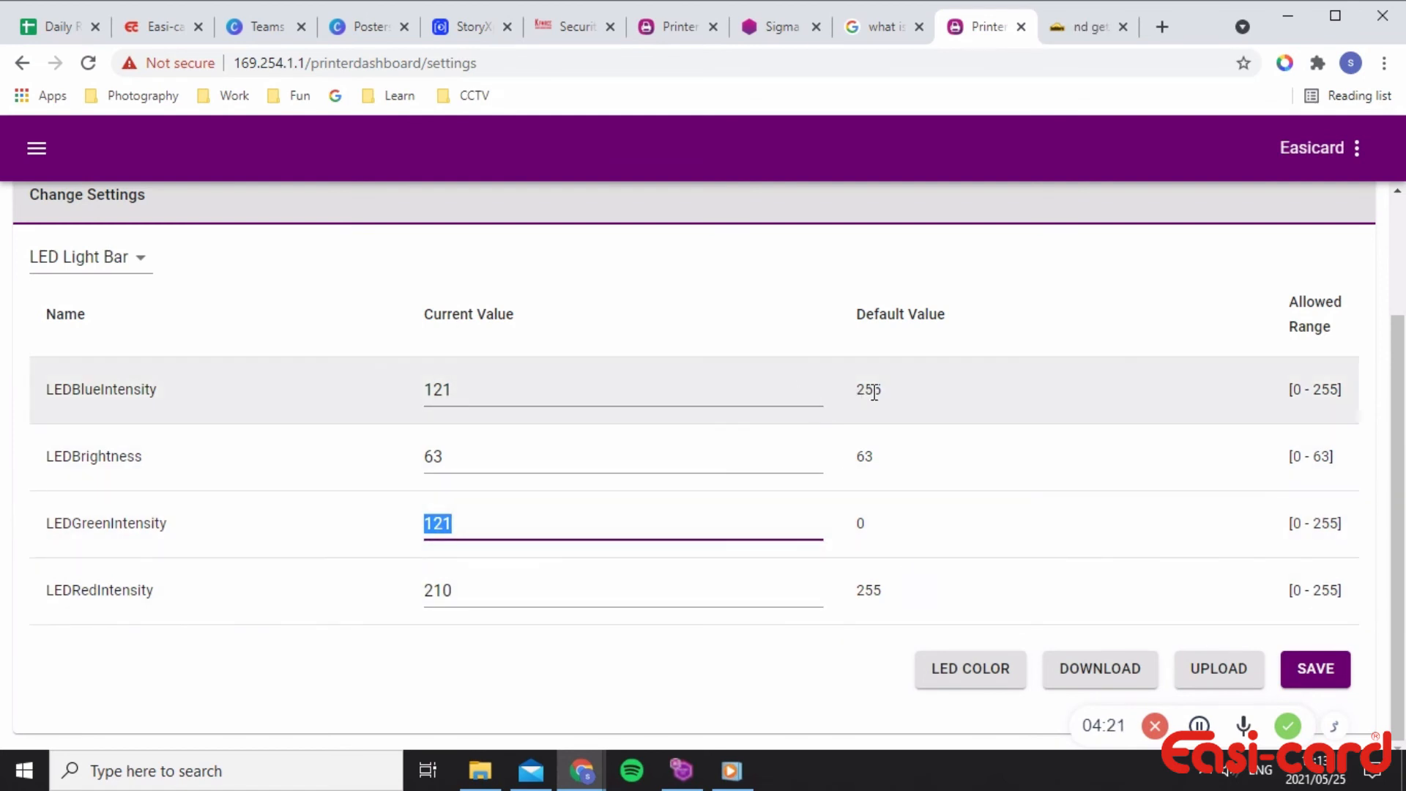
Select the red intensity value, reopen LED Color, and save the reddish tone.
double_click(868, 389)
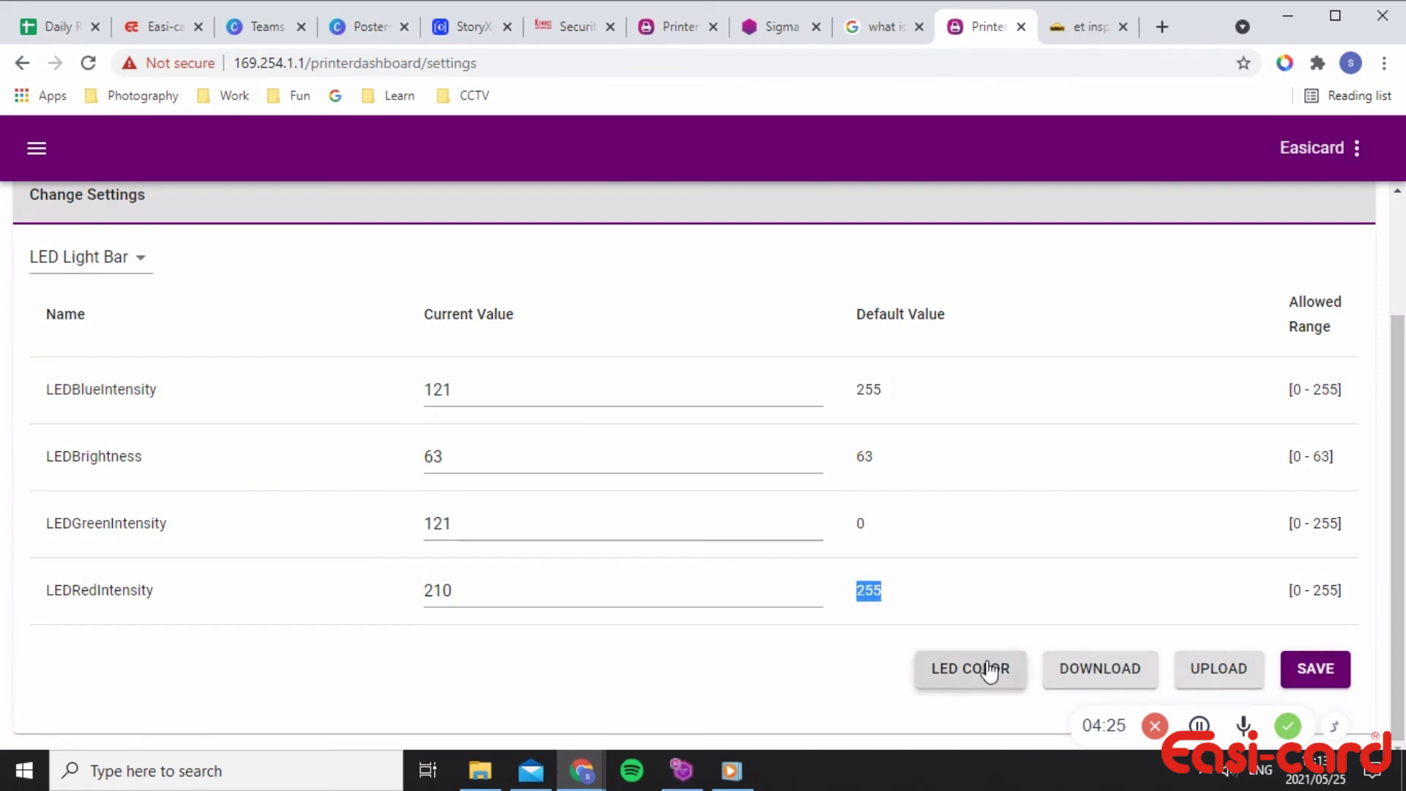
click(970, 668)
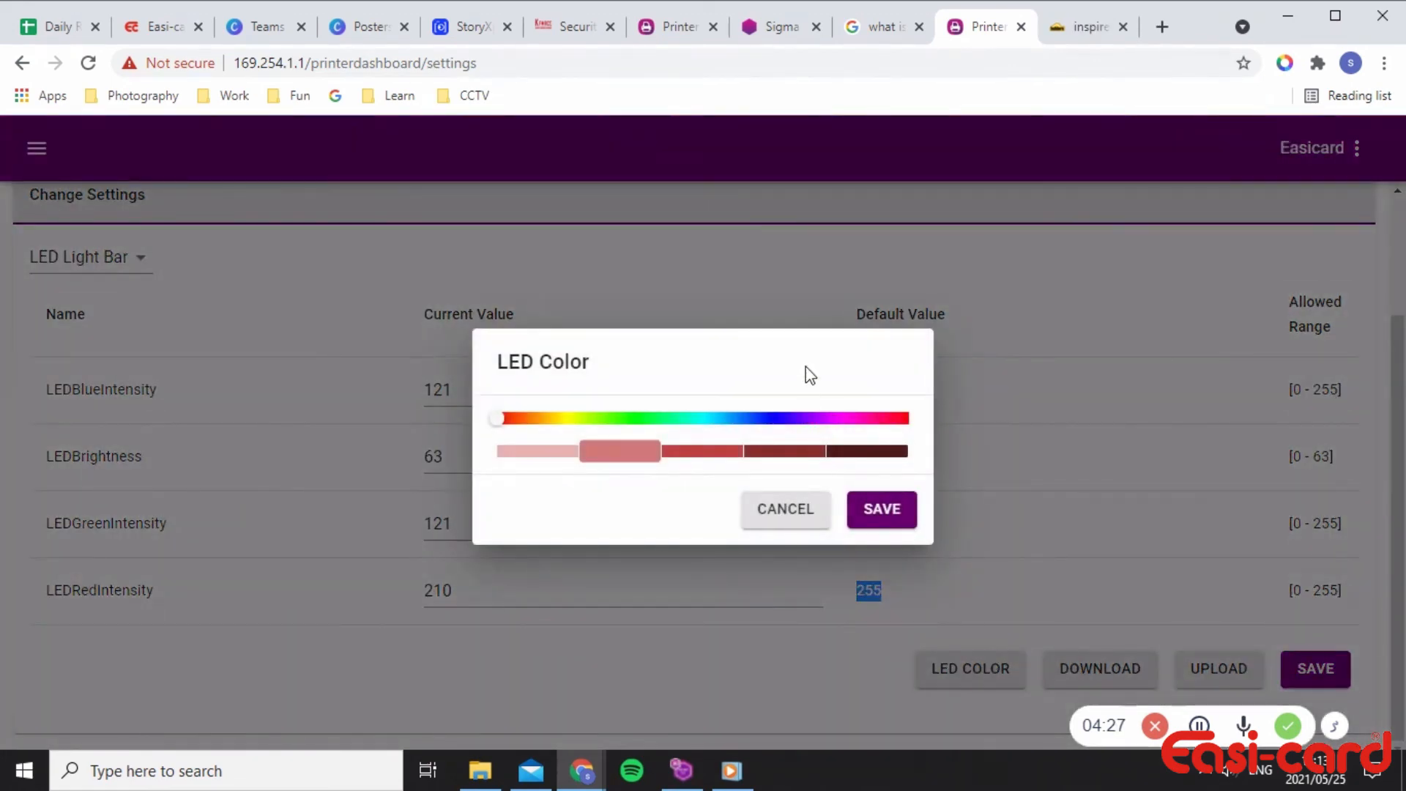
mouse_move(866, 427)
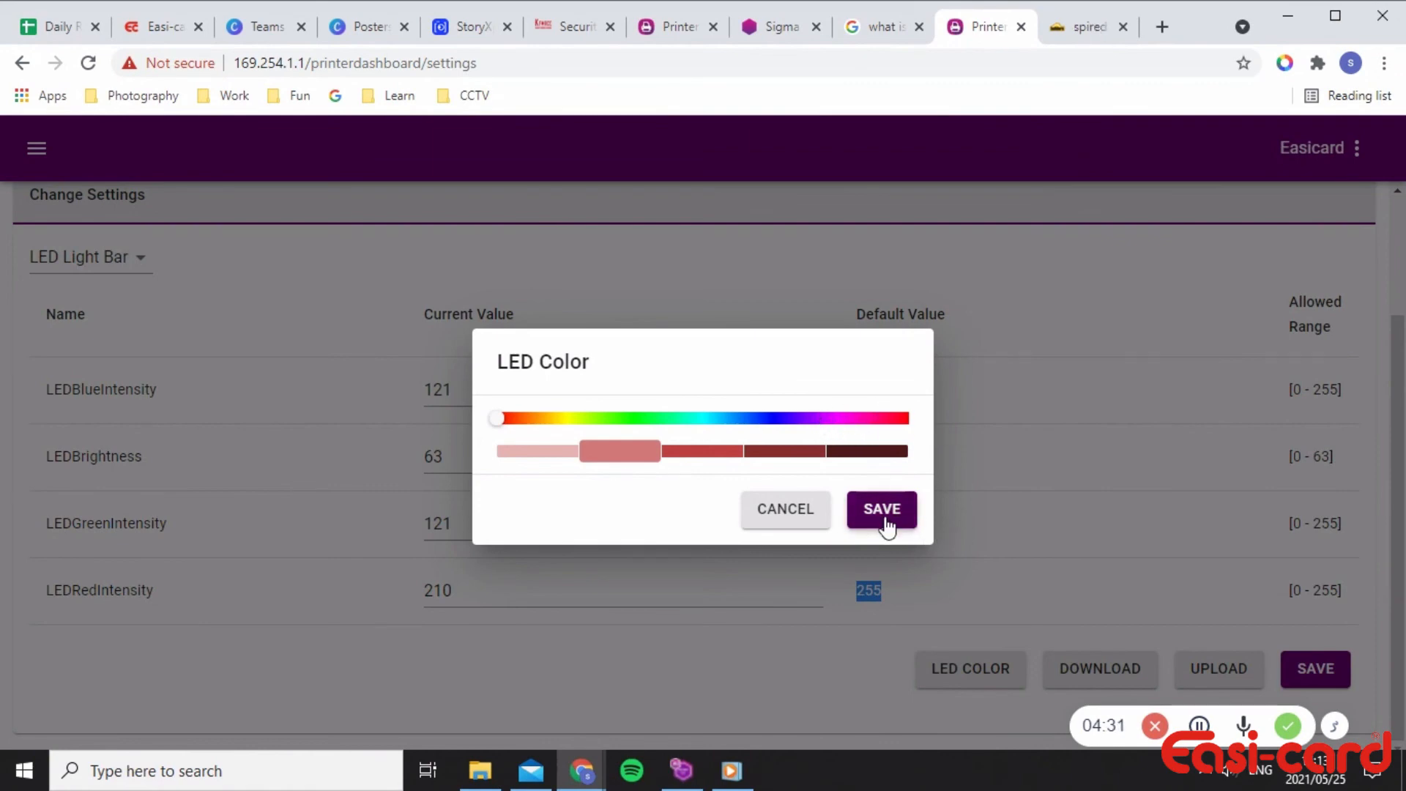
click(880, 508)
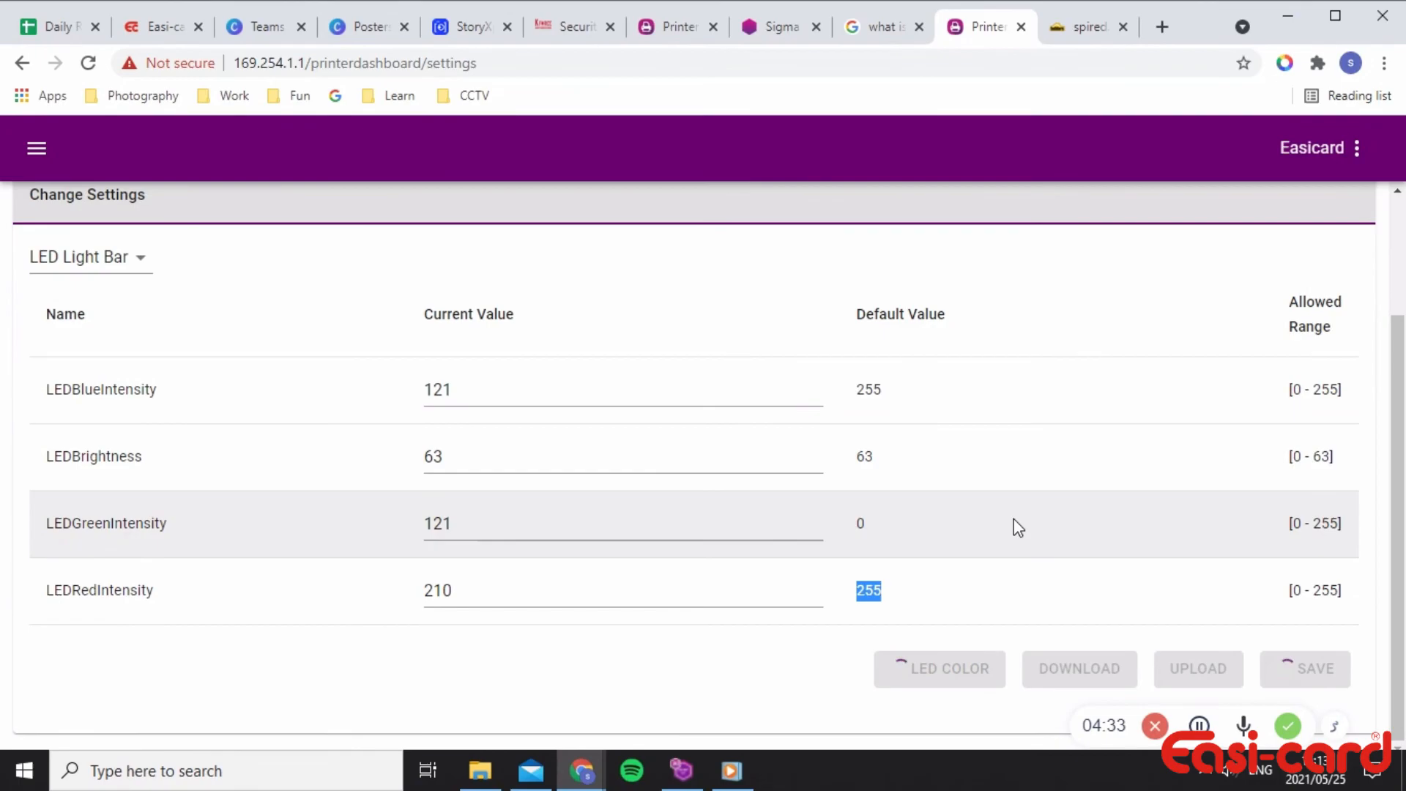